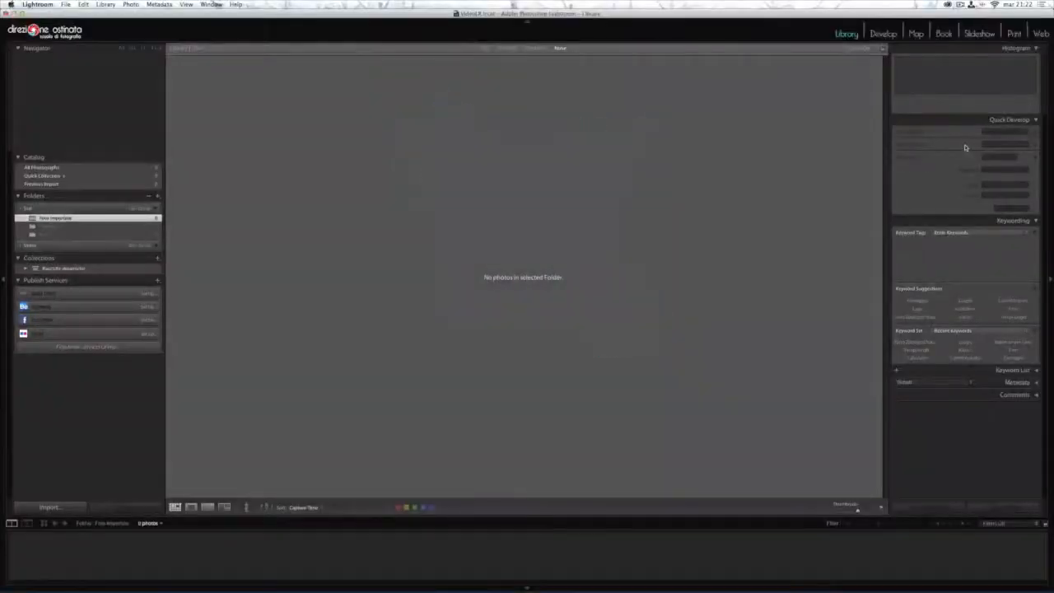
Import all photos from the EOS_DIGITAL card, copied as DNG with destination and Apply During Import set
click(50, 507)
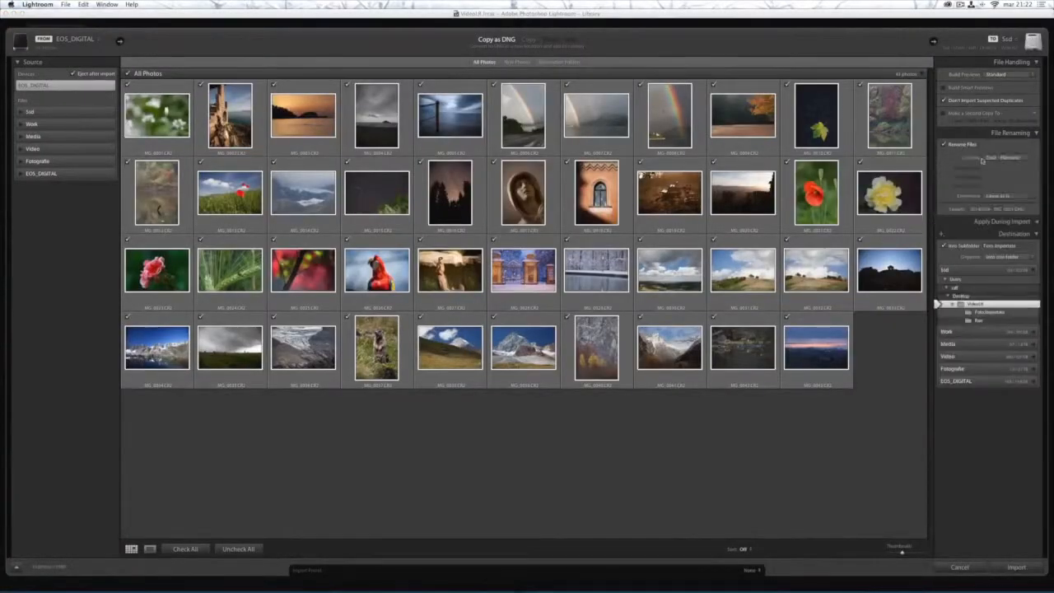
click(1004, 234)
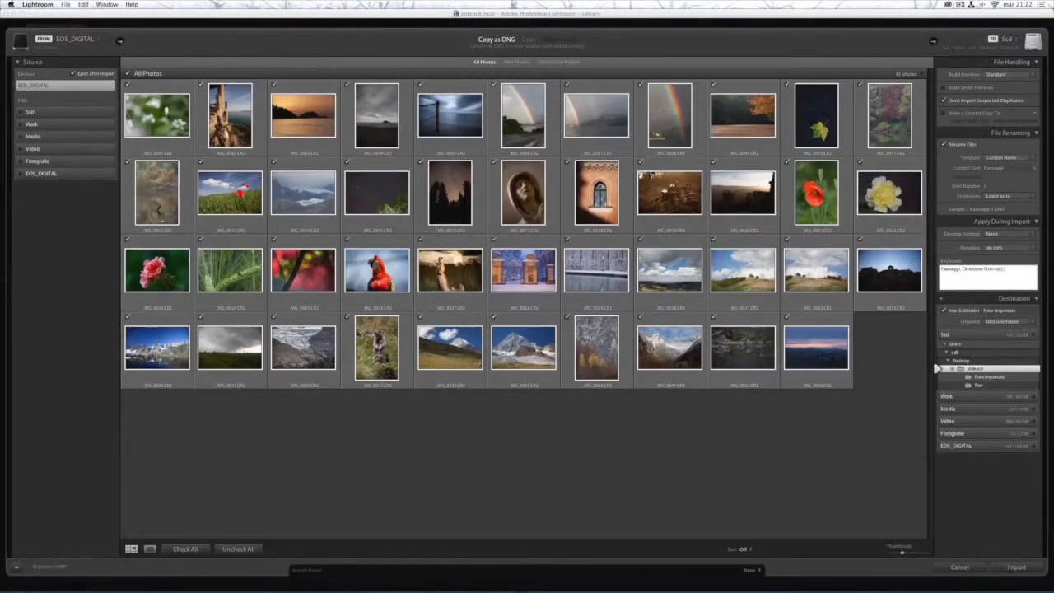
click(1011, 567)
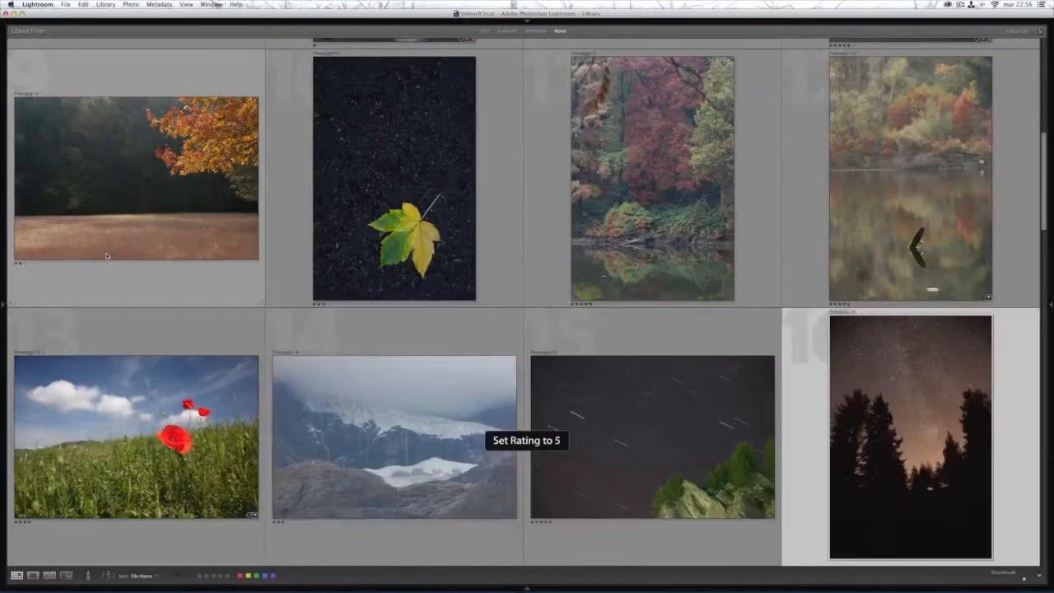
Rate the photos with star ratings and colour labels while reviewing the grid
scroll(down, 3)
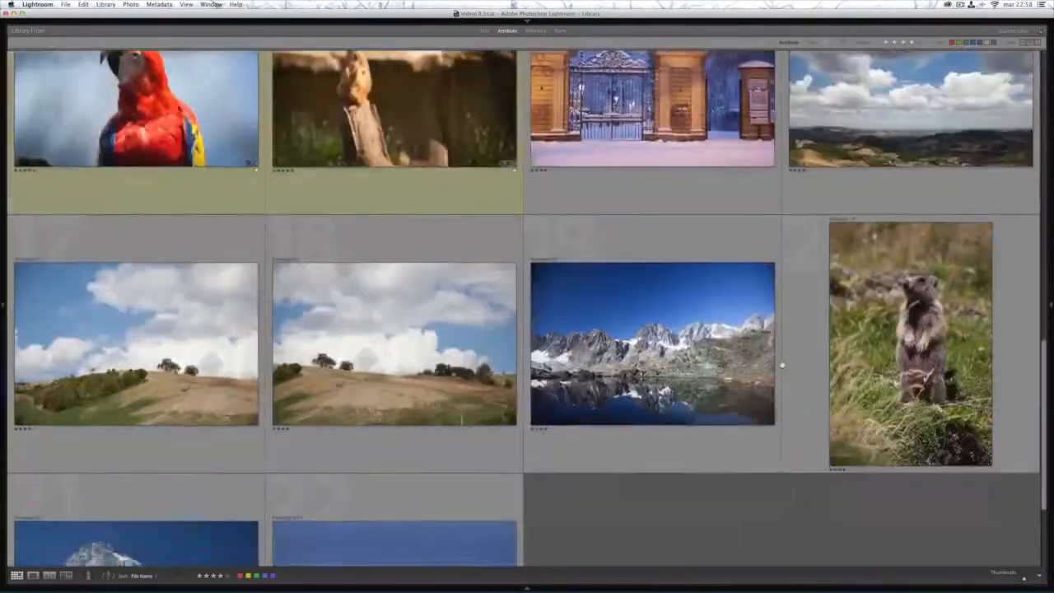
scroll(down, 3)
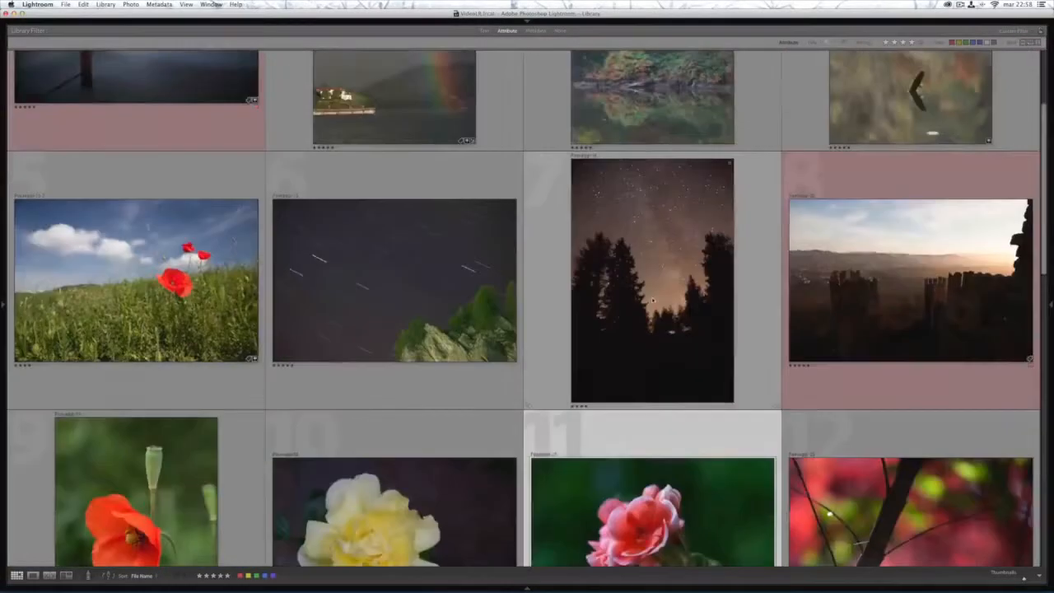
scroll(down, 3)
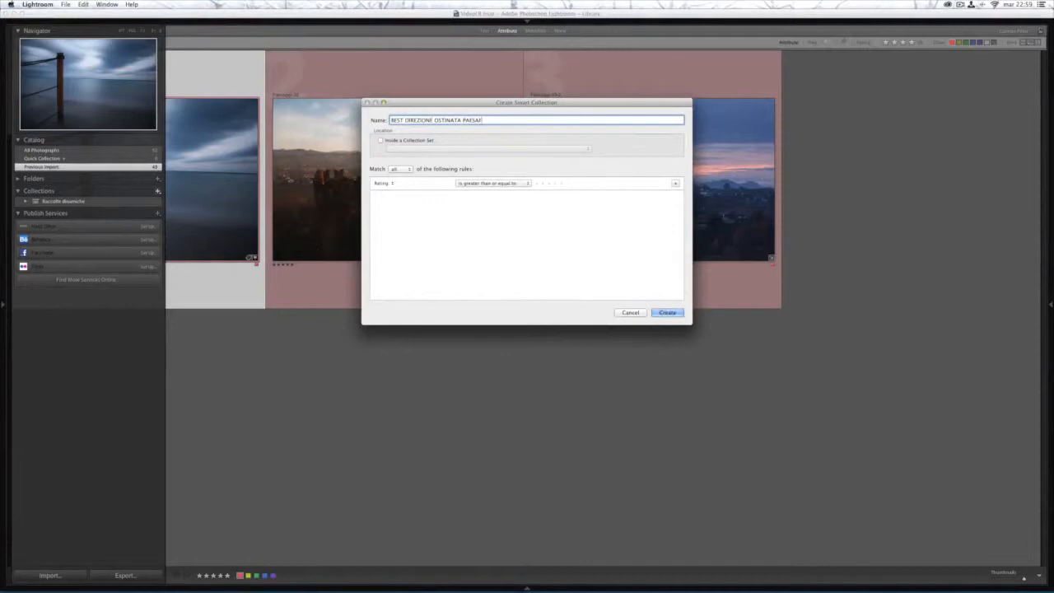
Create a smart collection with two rating rules, then move to the Map module
click(675, 183)
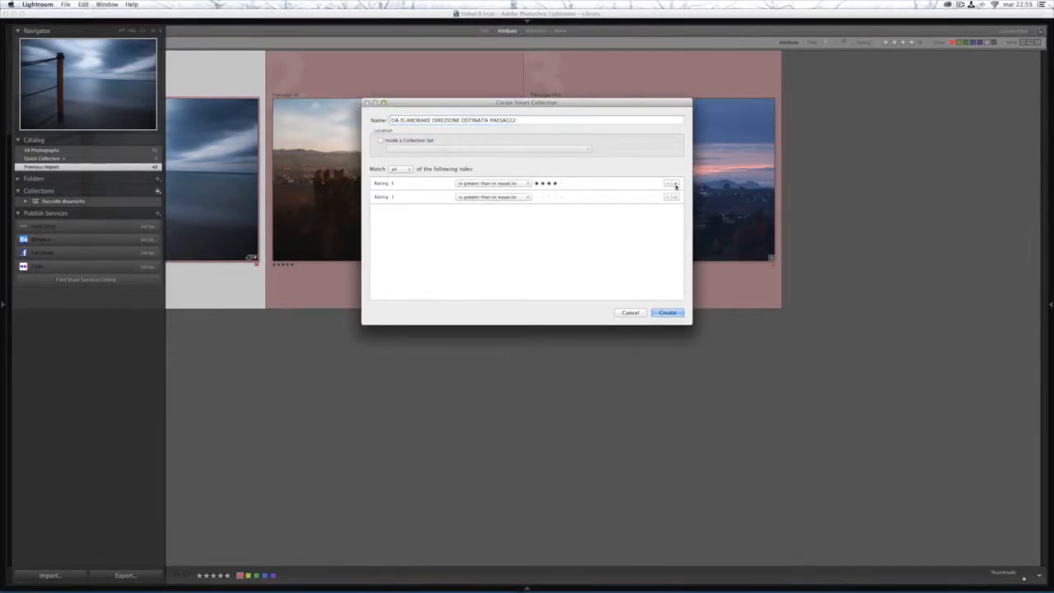
click(665, 313)
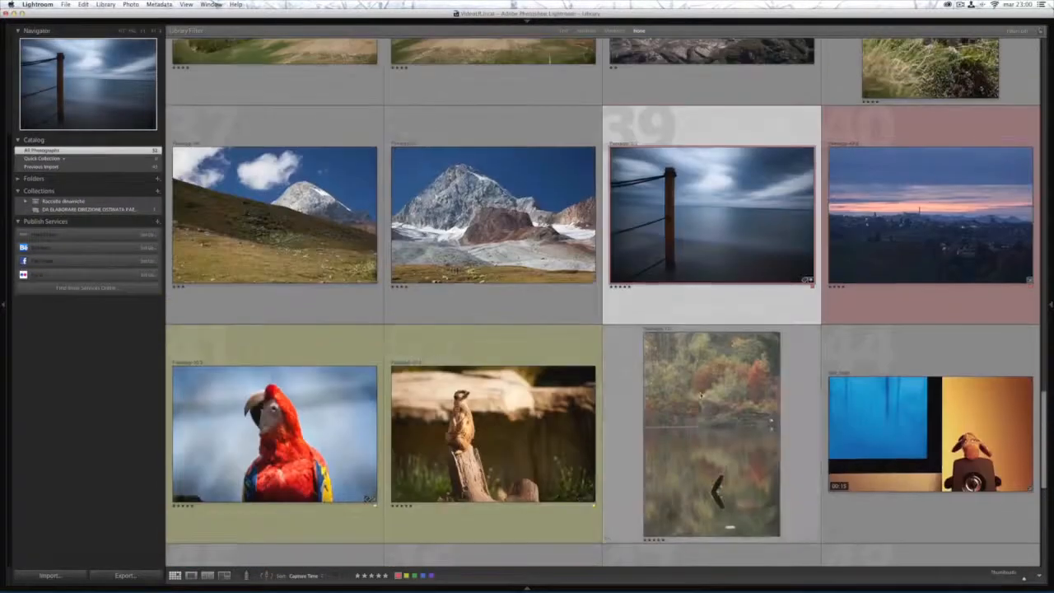
click(914, 36)
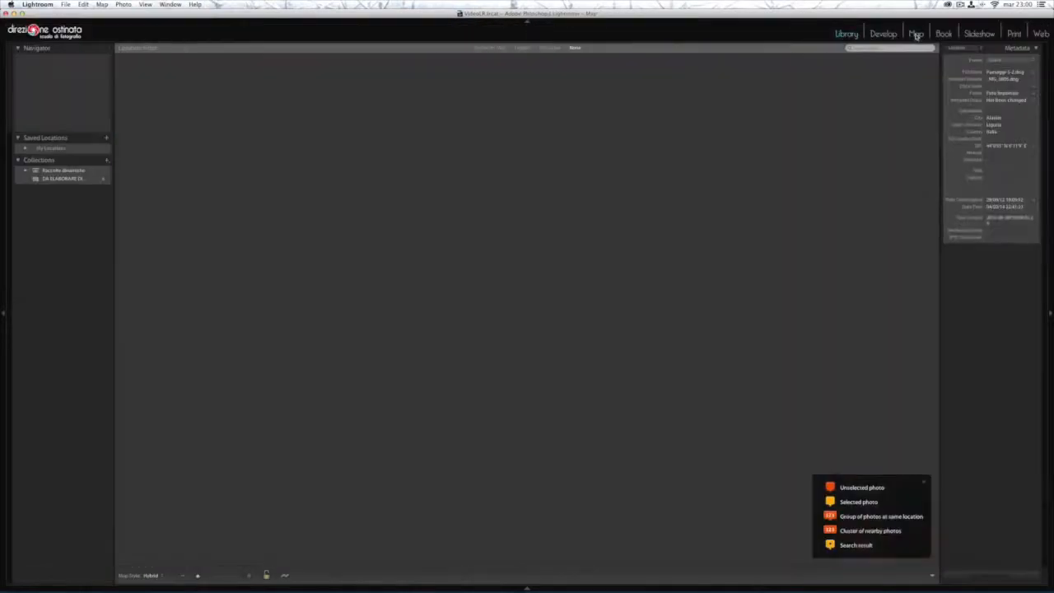
Show the photo markers near Parma on the map, then start a Crop Overlay on the seascape in Develop
click(915, 34)
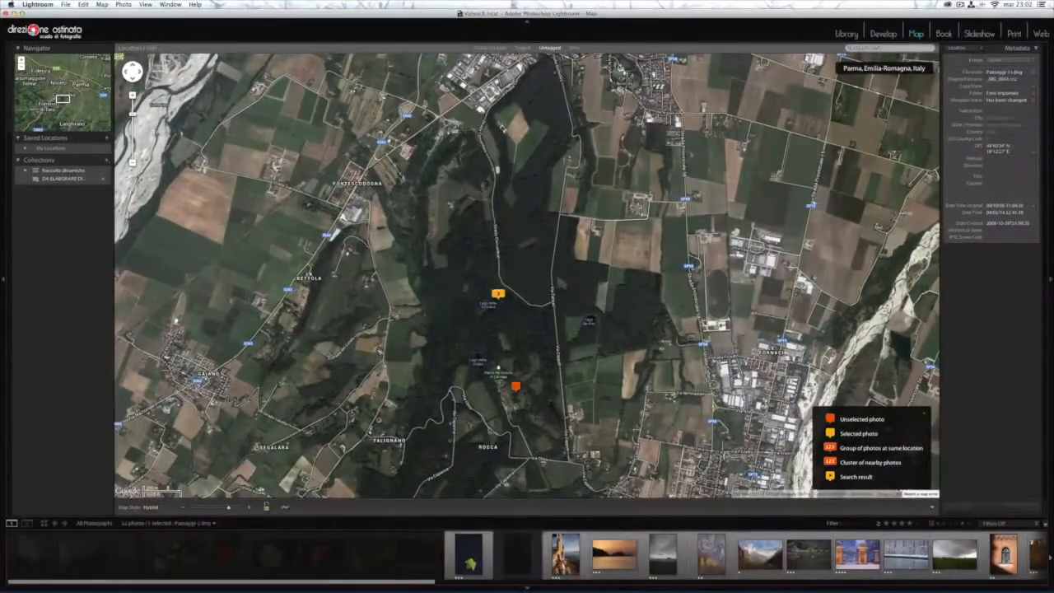
click(883, 33)
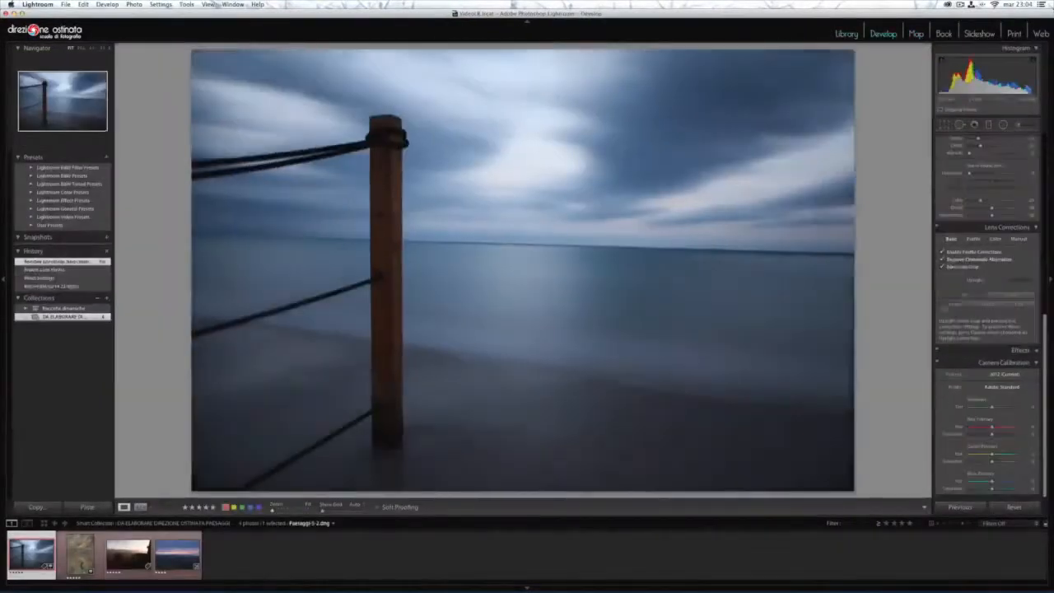
click(951, 125)
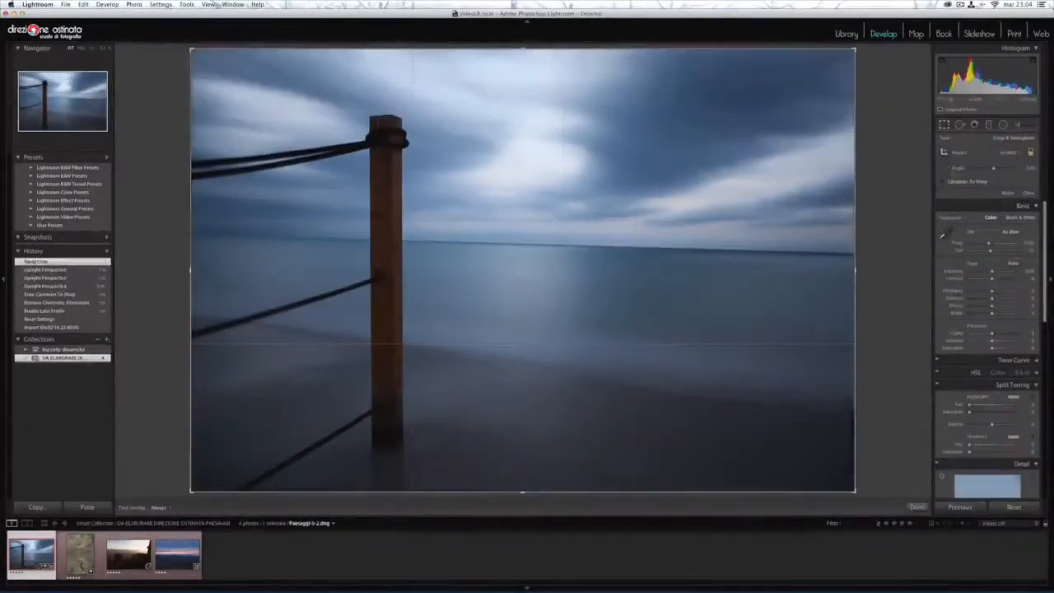